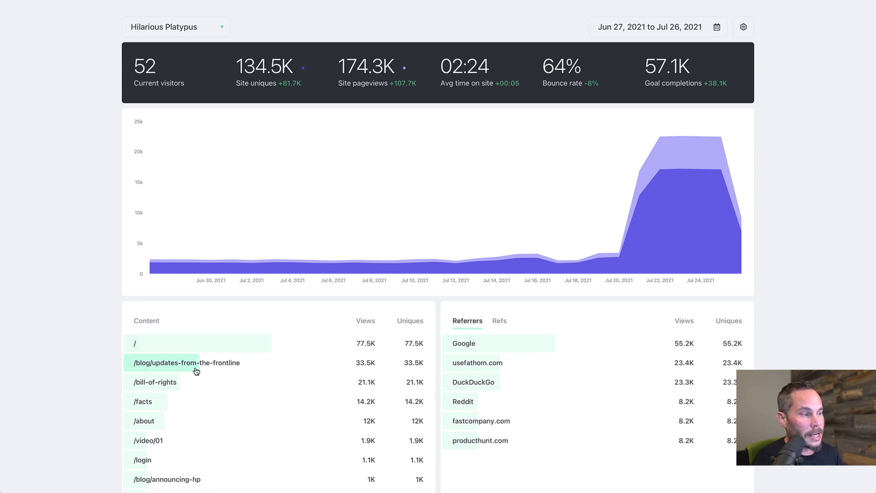
mouse_move(164, 368)
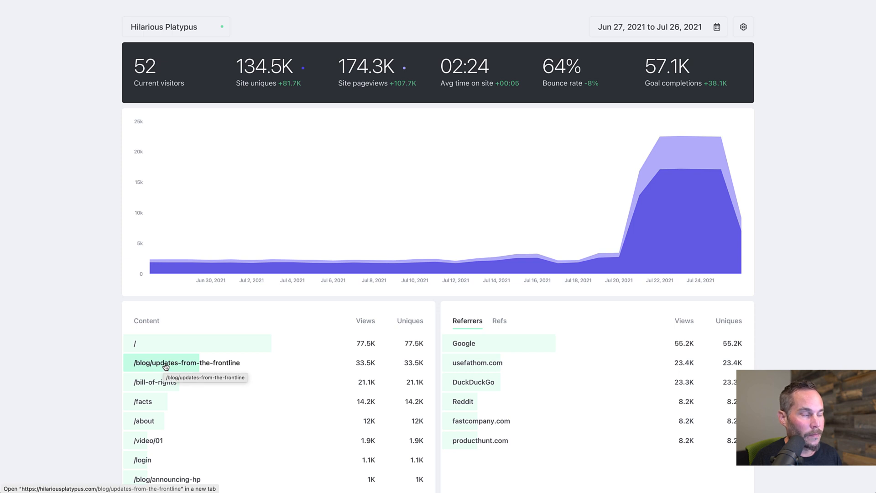
Filter the dashboard to the /blog/updates-from-the-frontline page and review its stats
click(185, 362)
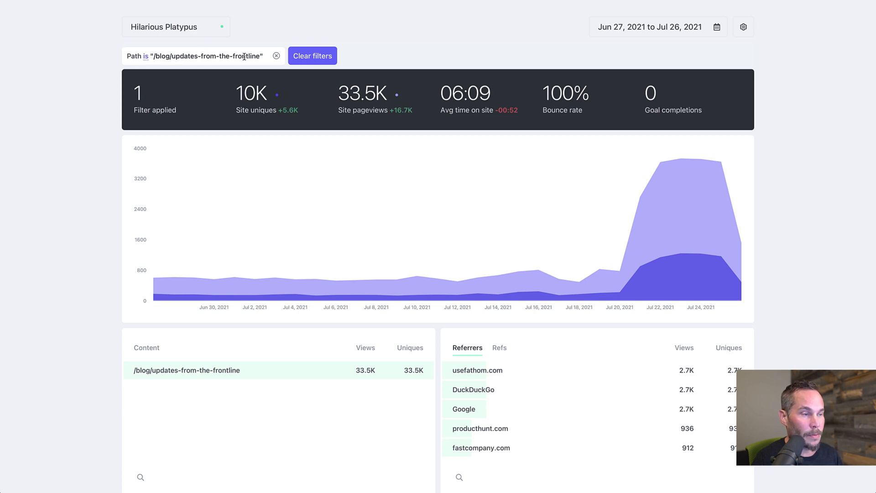
scroll(down, 3)
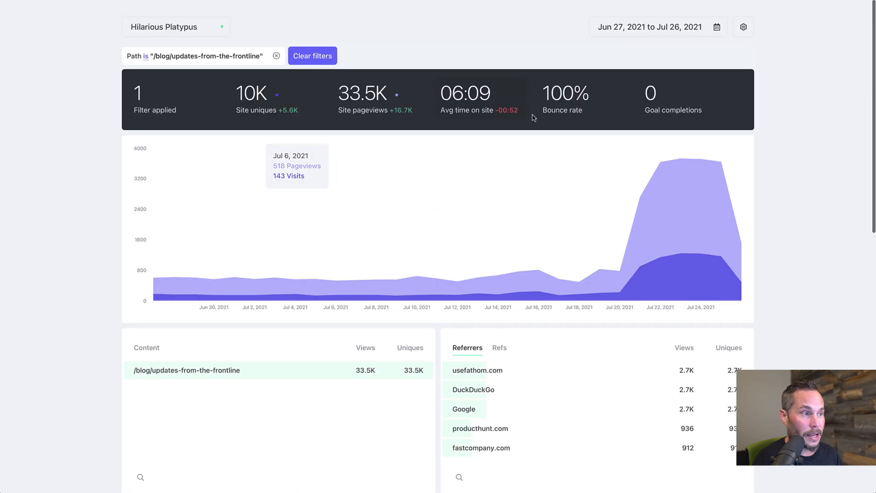
scroll(down, 3)
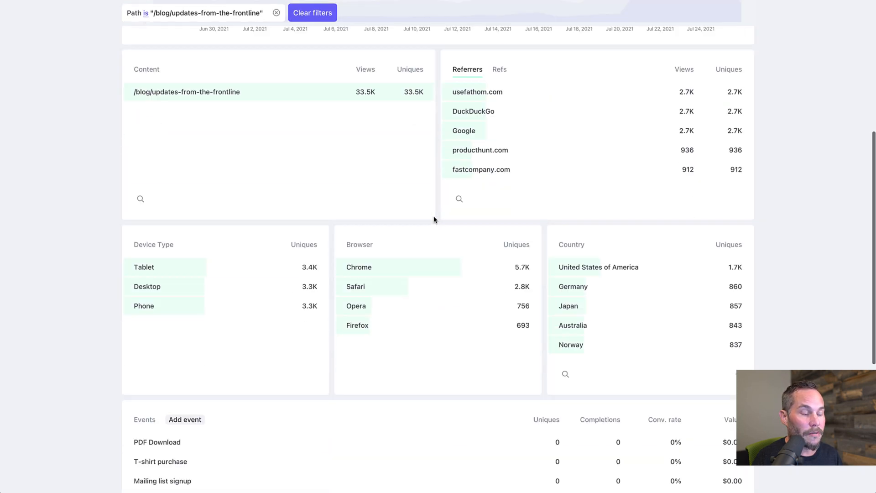
scroll(down, 3)
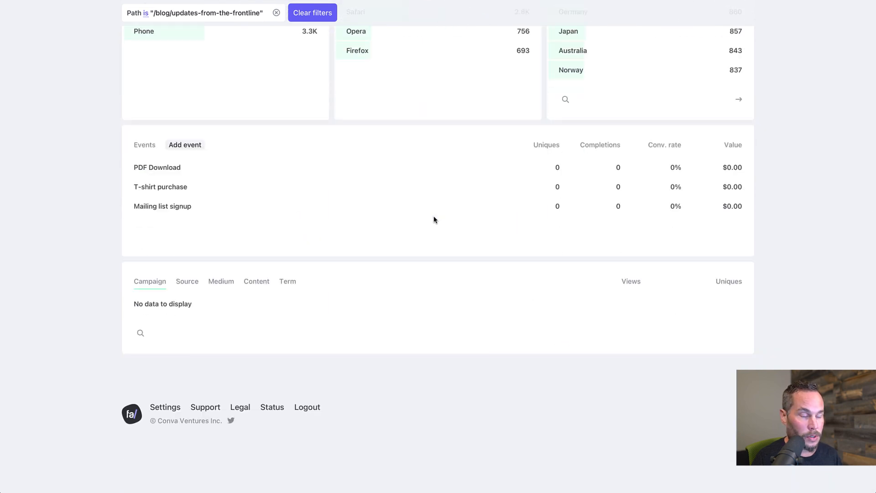
scroll(up, 3)
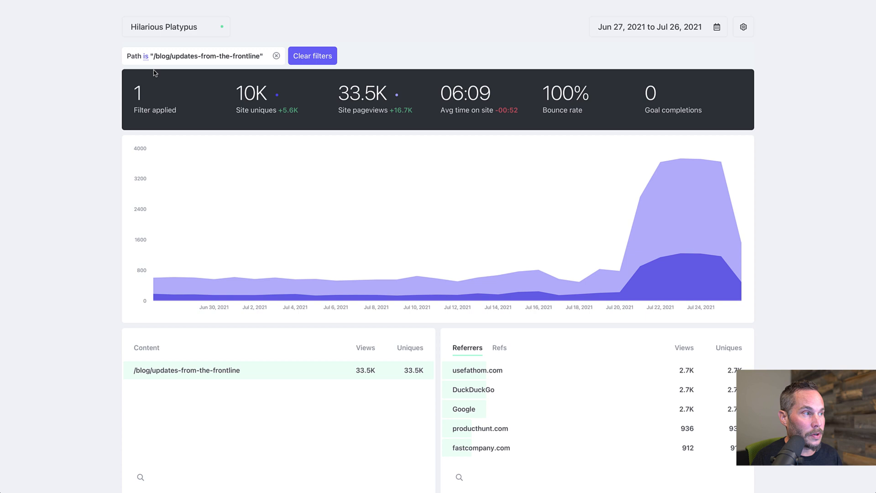
mouse_move(147, 60)
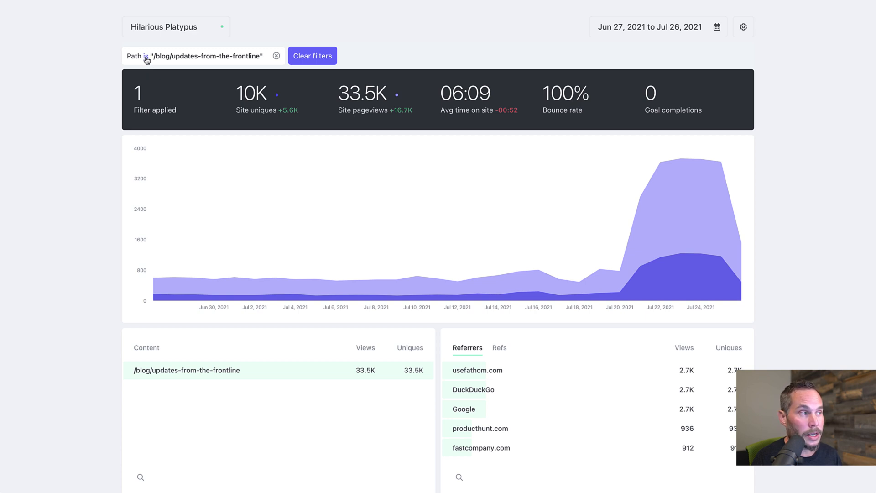
Invert the Path filter to 'is not' to exclude /blog/updates-from-the-frontline
click(149, 56)
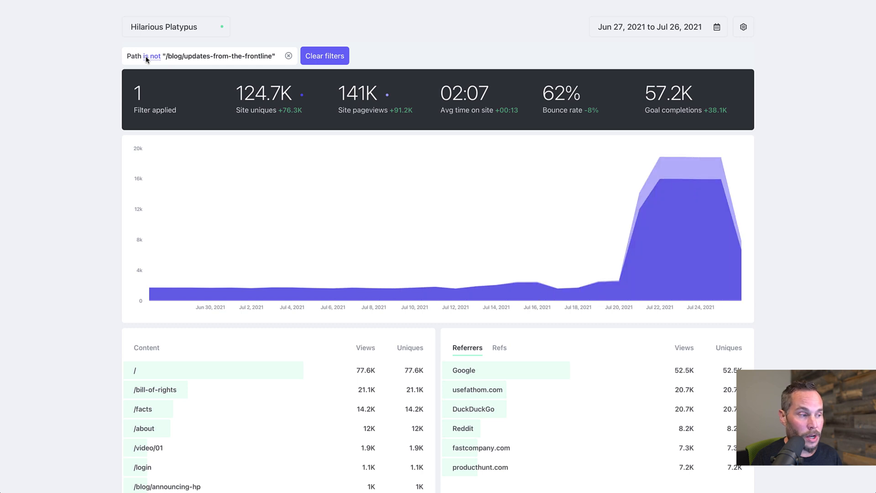
scroll(down, 3)
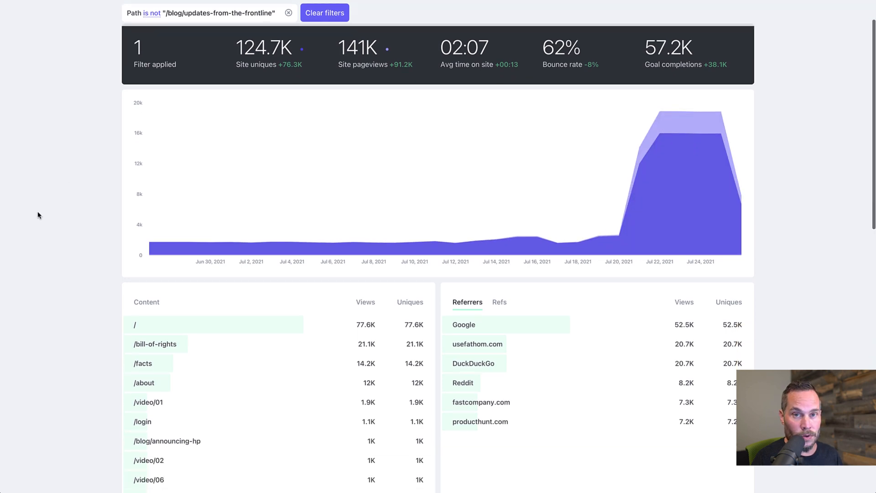
scroll(down, 3)
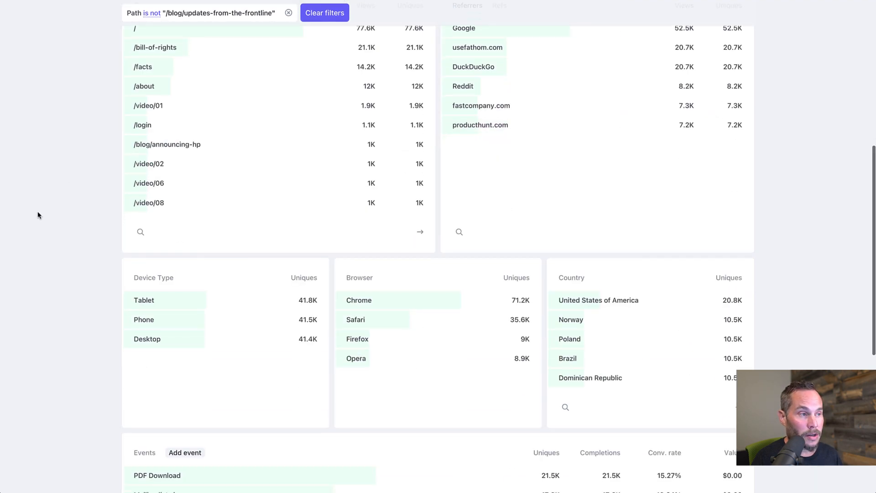
scroll(down, 3)
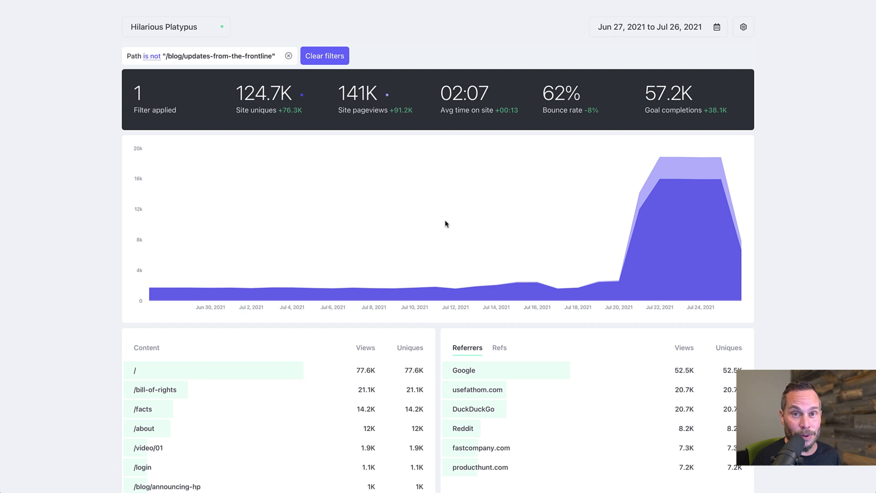
Restore Path to 'is' and add usefathom.com referrer and United States country filters
click(152, 55)
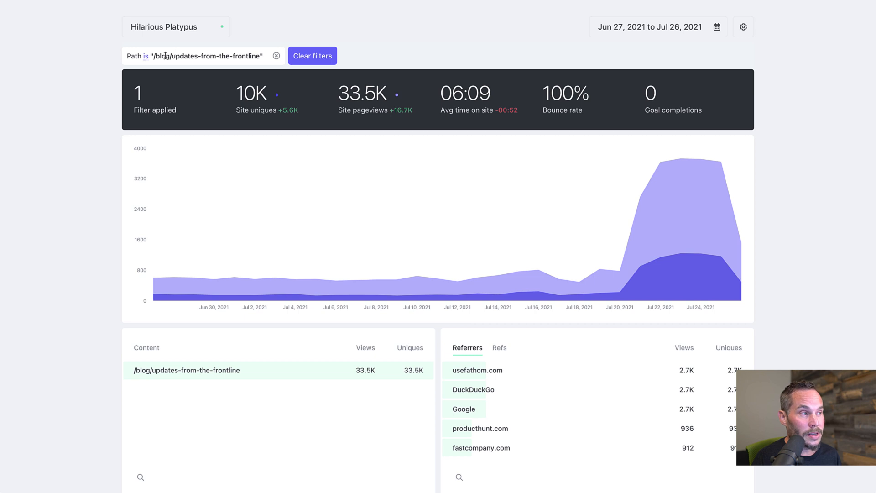
mouse_move(476, 370)
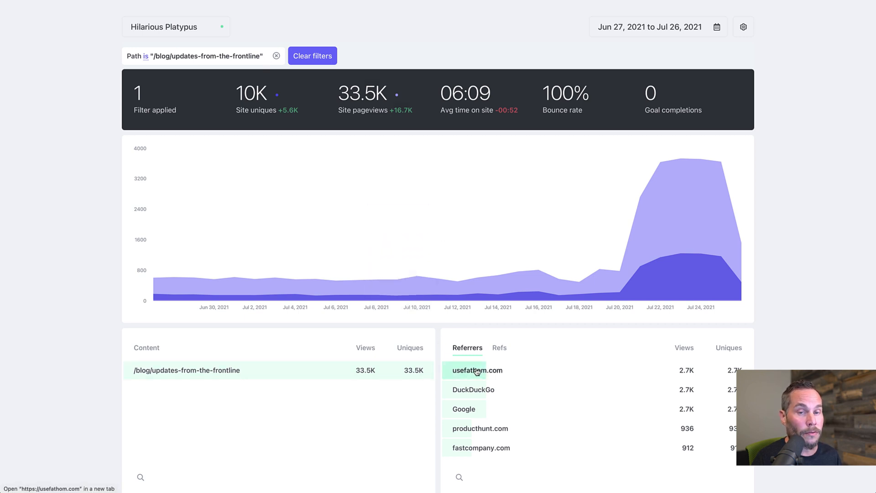
click(476, 370)
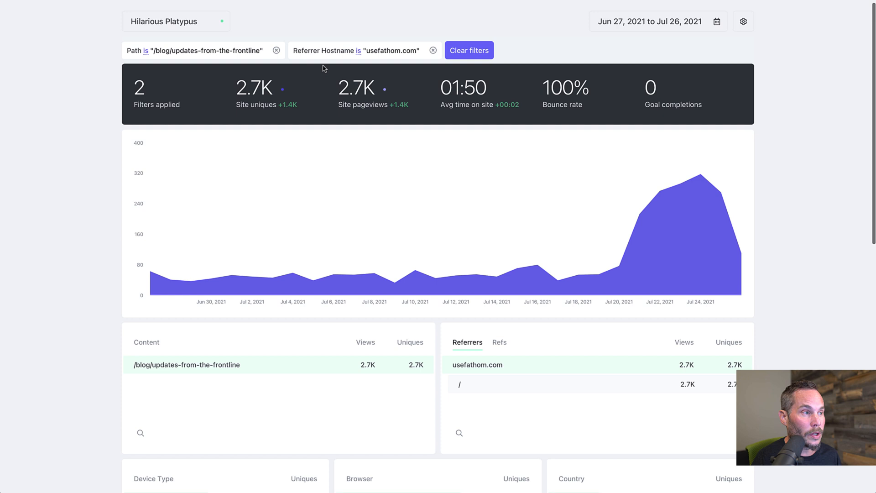
scroll(down, 3)
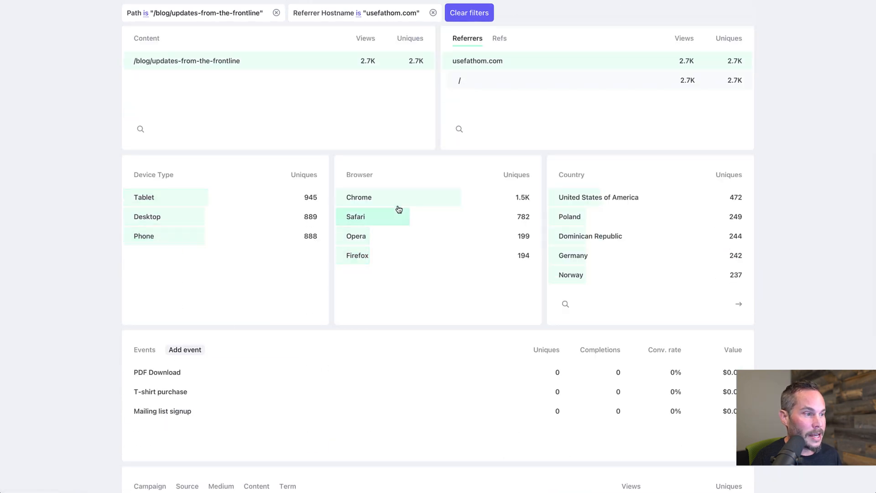
mouse_move(352, 255)
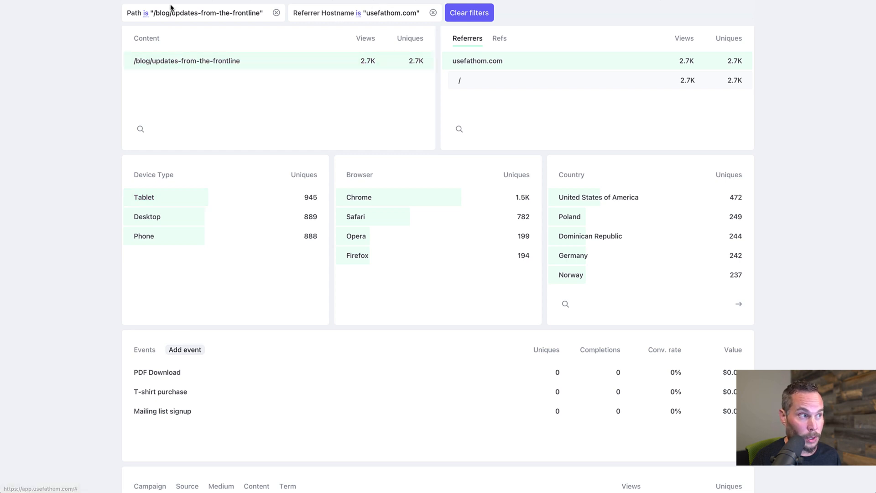
mouse_move(606, 262)
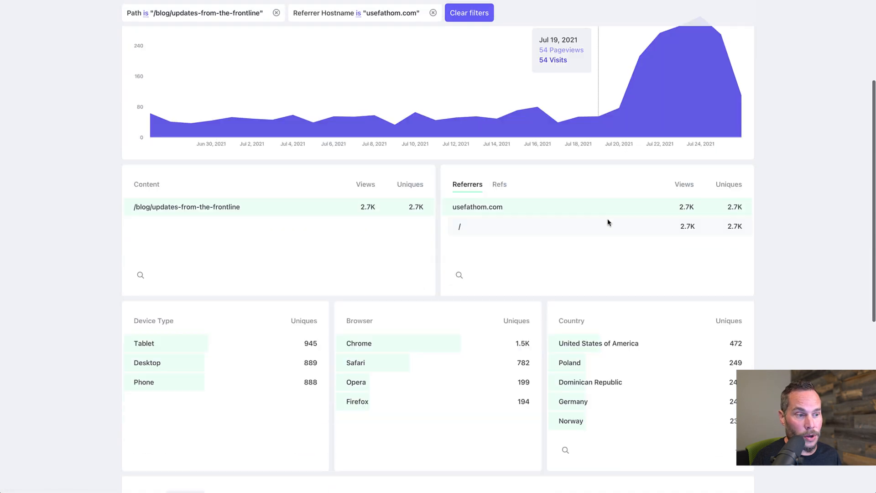
click(597, 343)
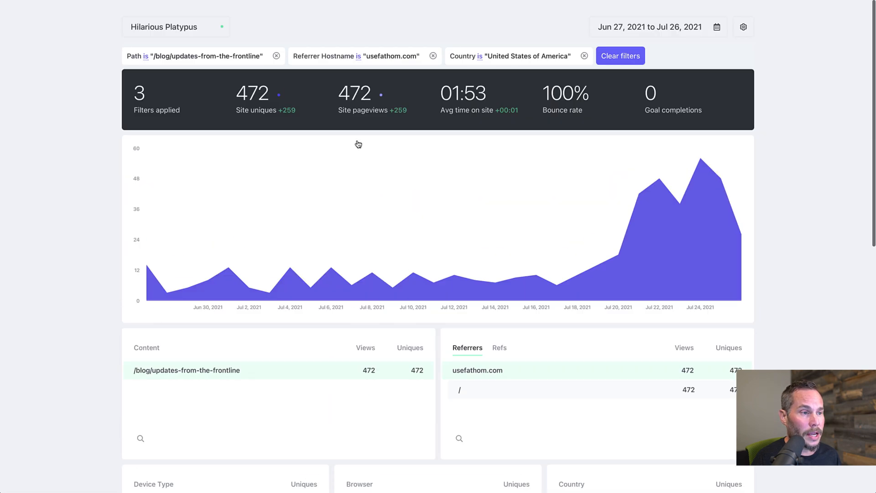
Clear all filters to return to the unfiltered 134.7K-uniques site view
click(620, 56)
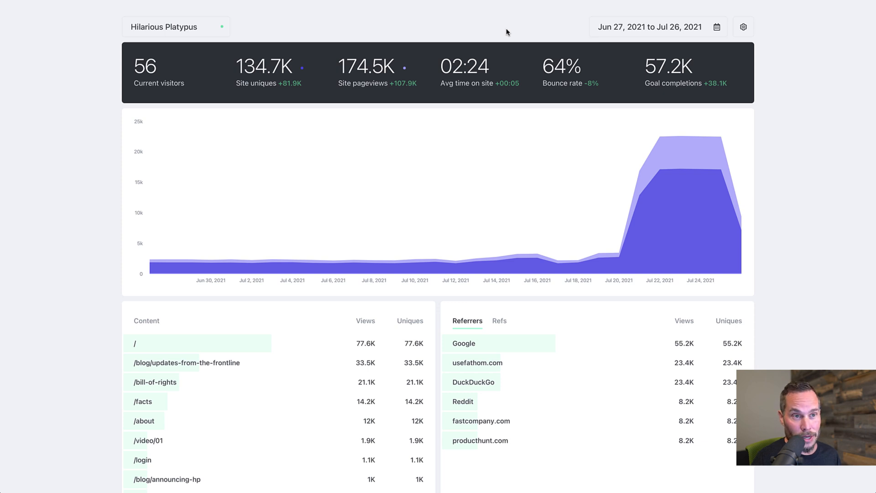
scroll(down, 3)
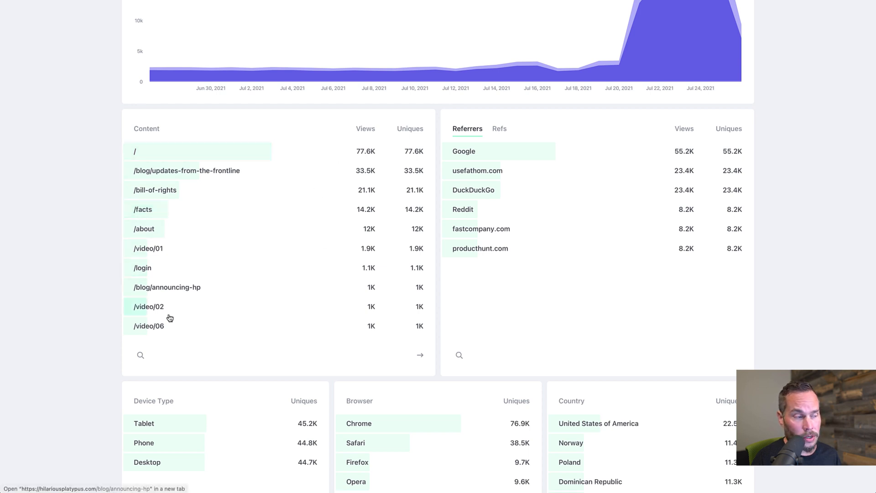
mouse_move(141, 356)
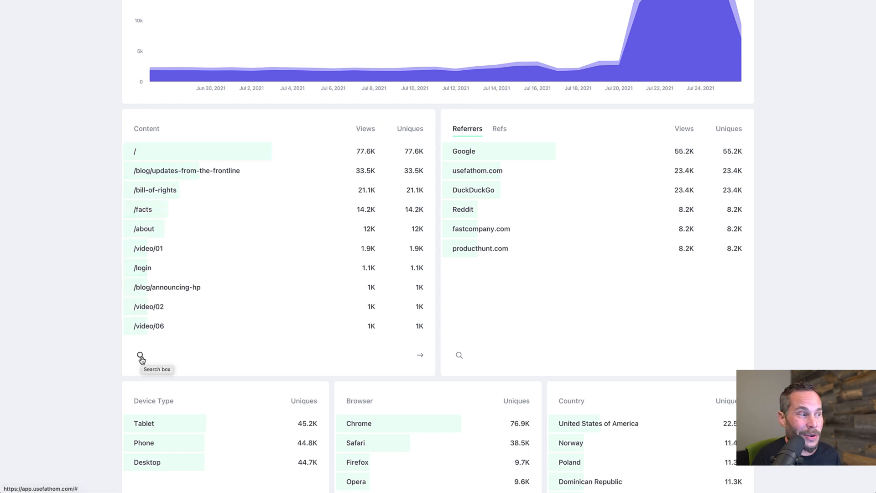
Search the Content list for 'video' to show /video/01 through /video/09
click(141, 355)
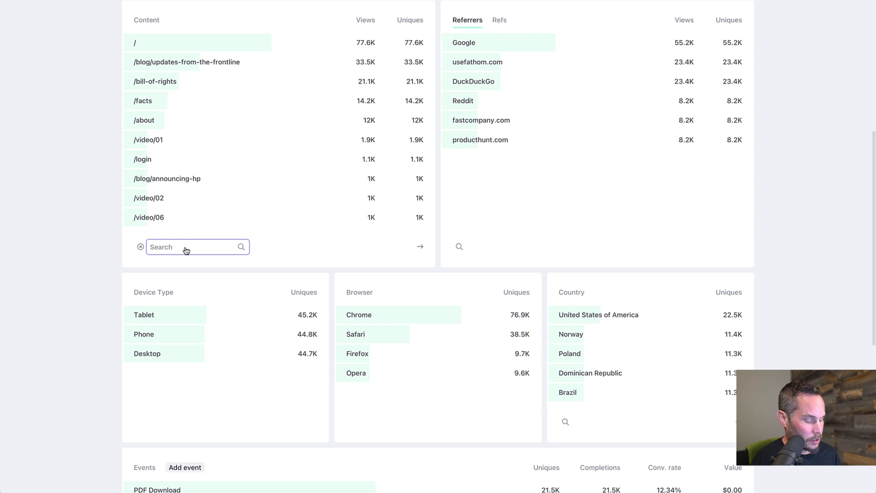
text(login)
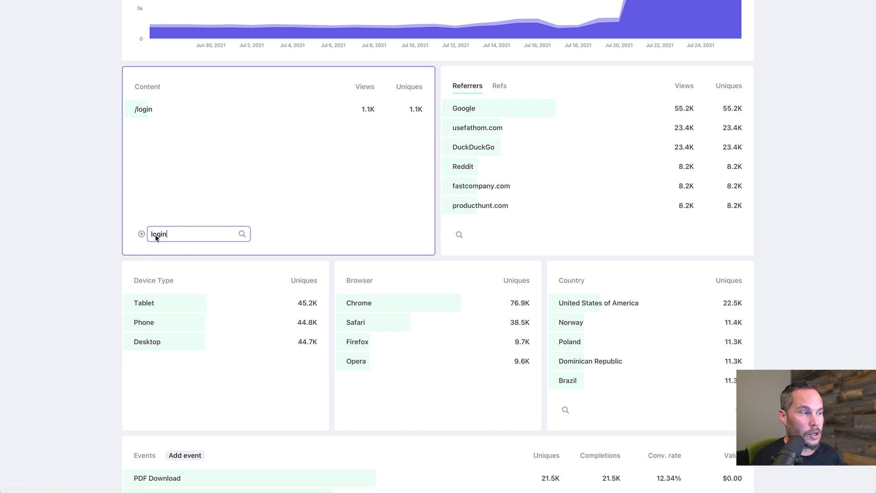
text(b)
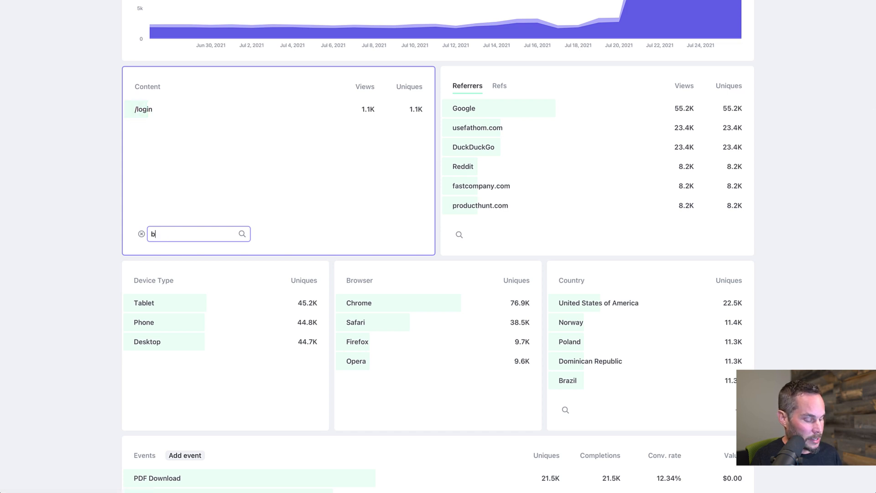
text(log)
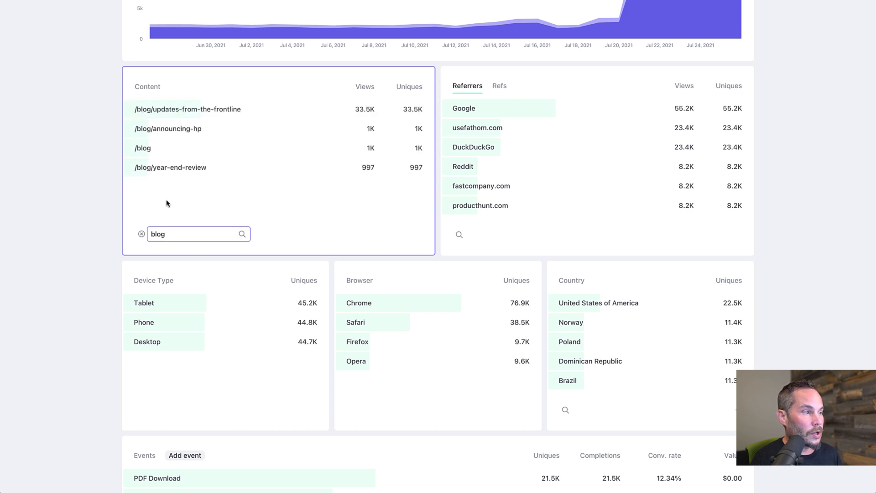
mouse_move(143, 147)
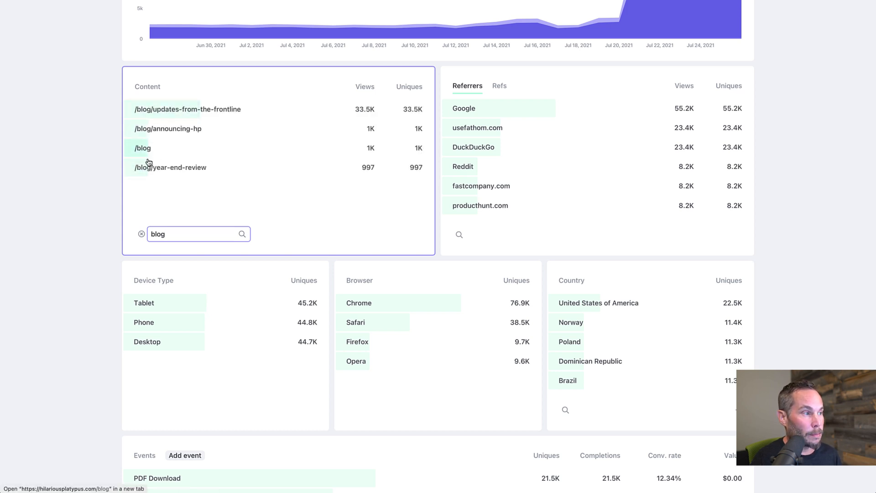
mouse_move(161, 194)
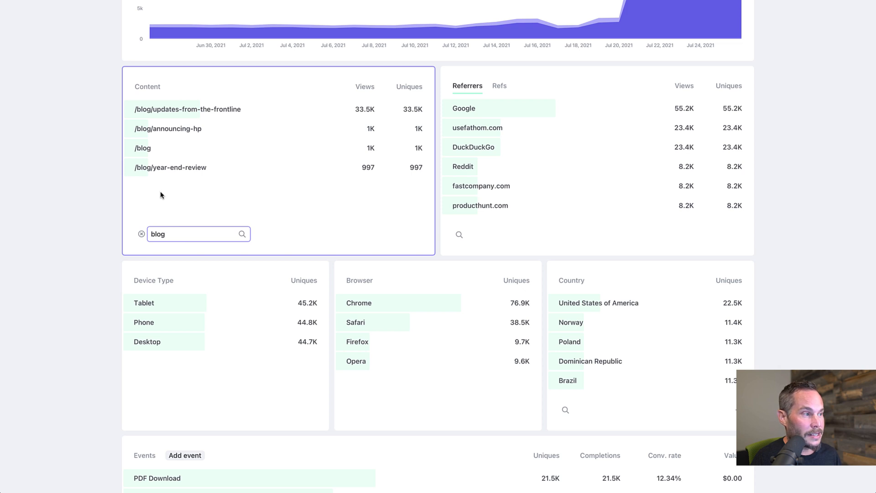
mouse_move(142, 147)
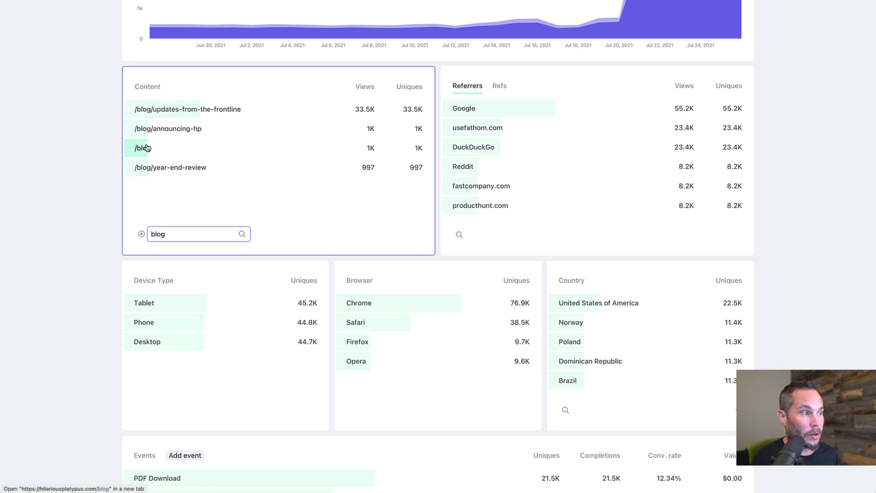
mouse_move(157, 116)
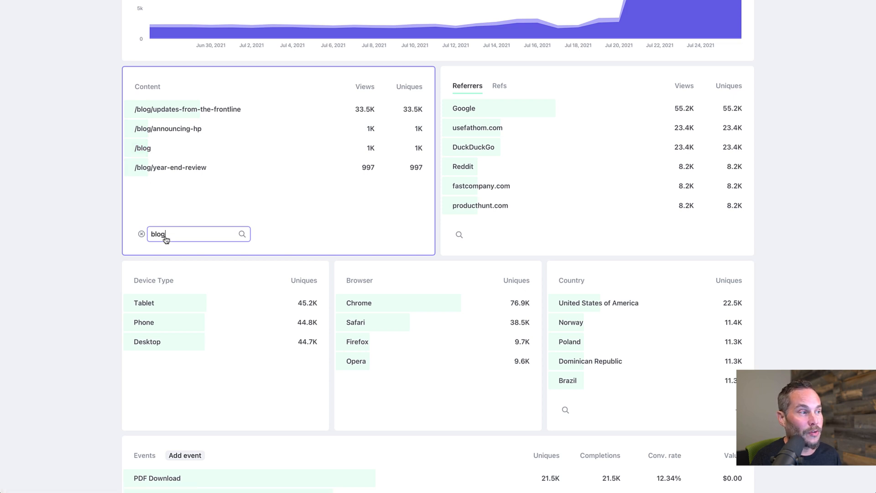
text(v)
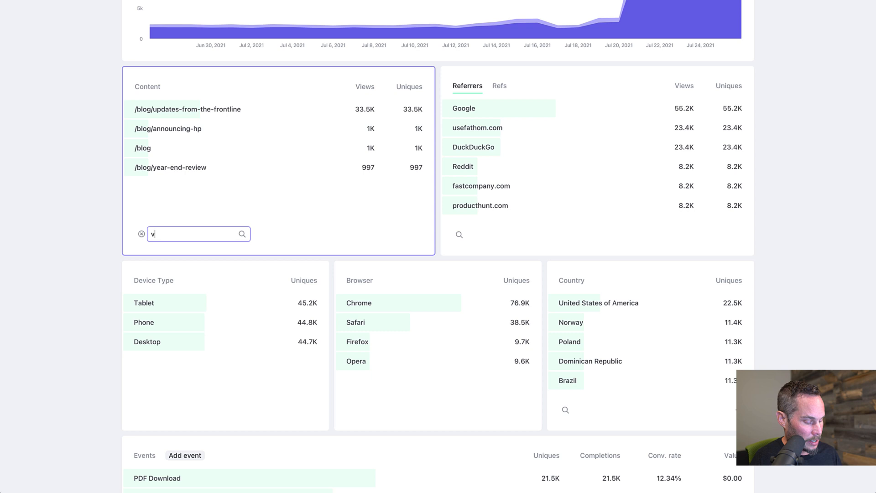
text(ideo)
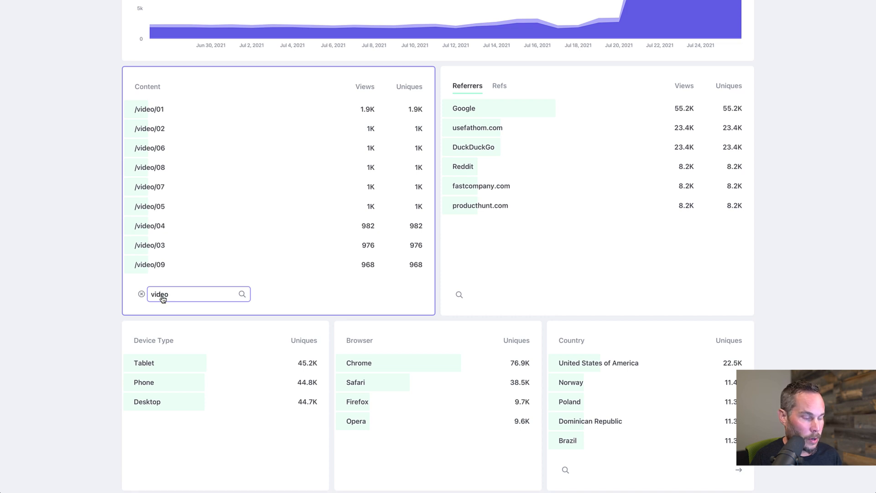
click(141, 294)
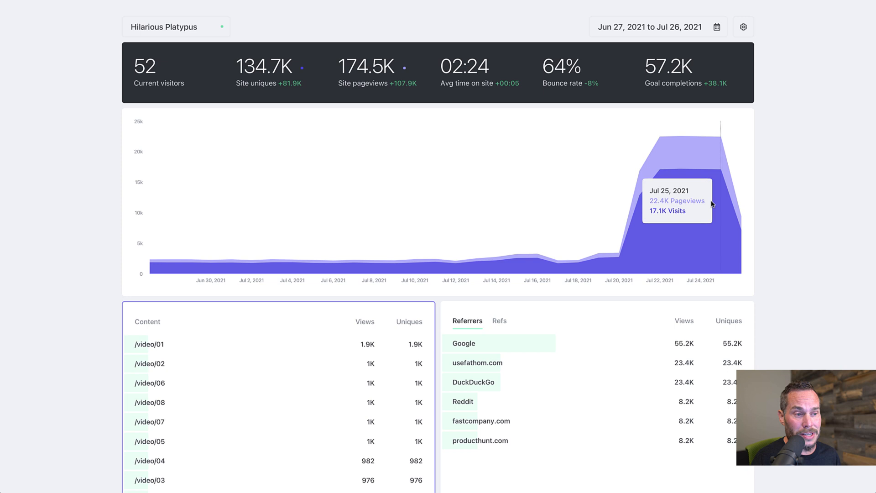
mouse_move(289, 95)
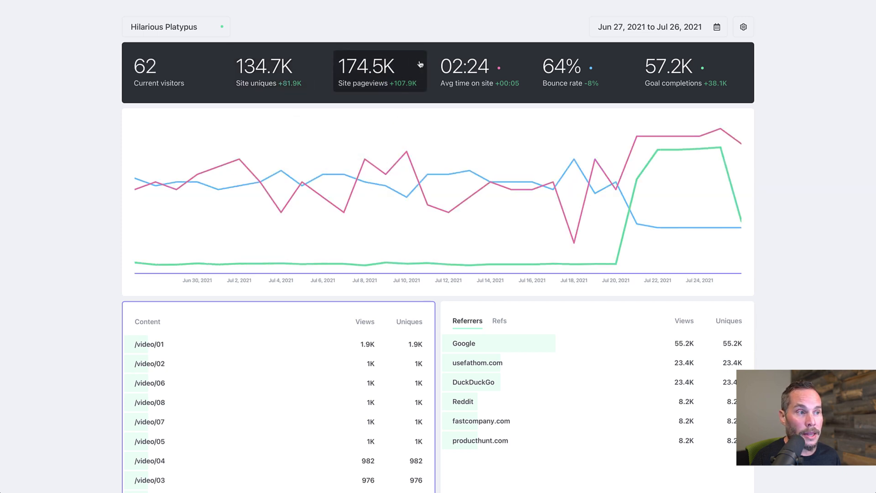
click(480, 71)
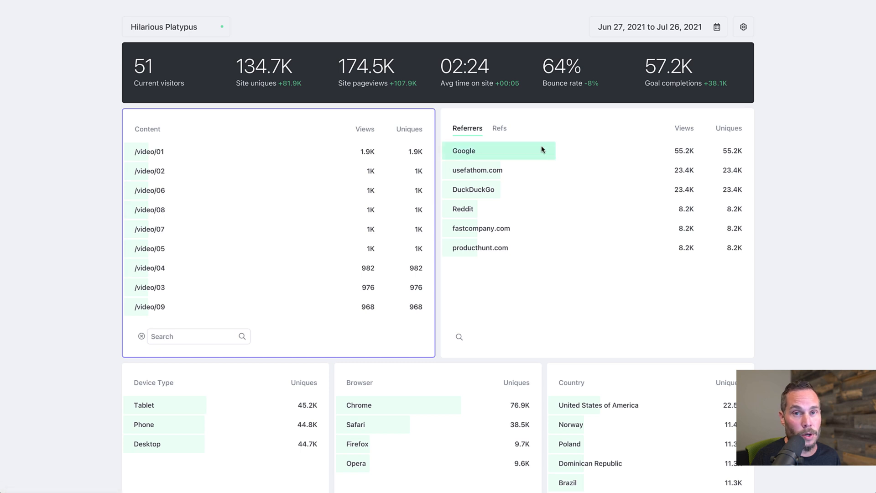
click(366, 70)
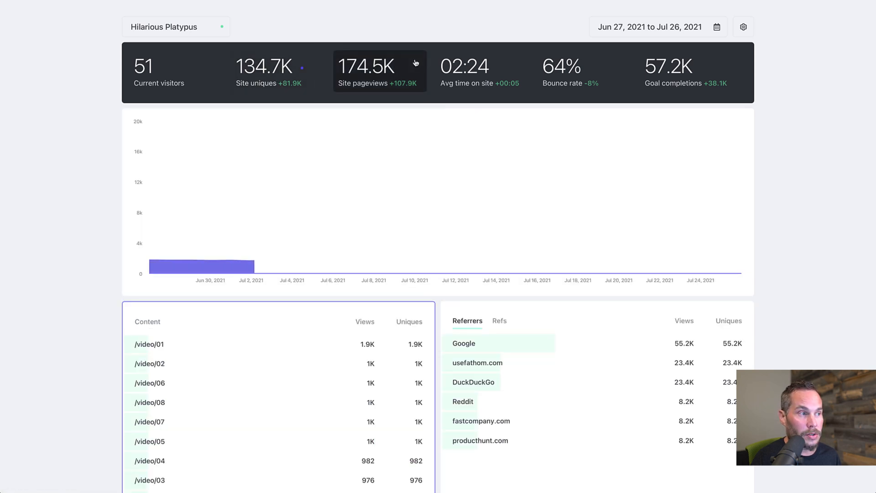
click(379, 71)
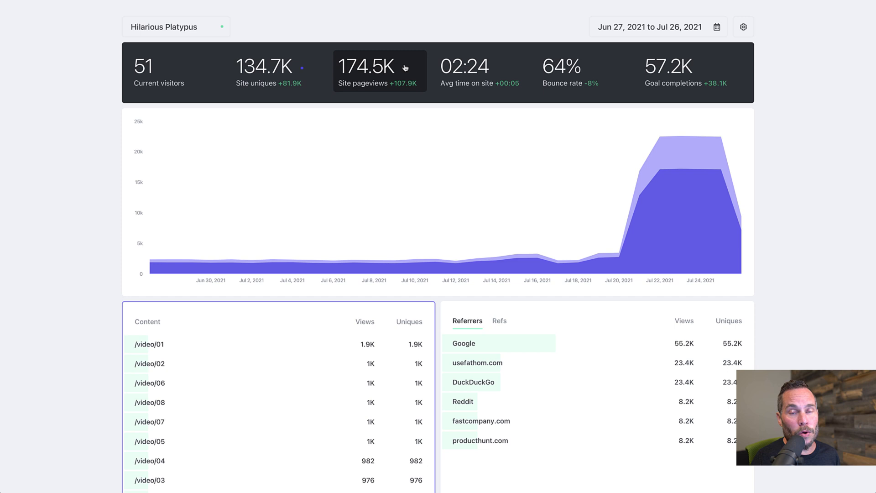
mouse_move(645, 189)
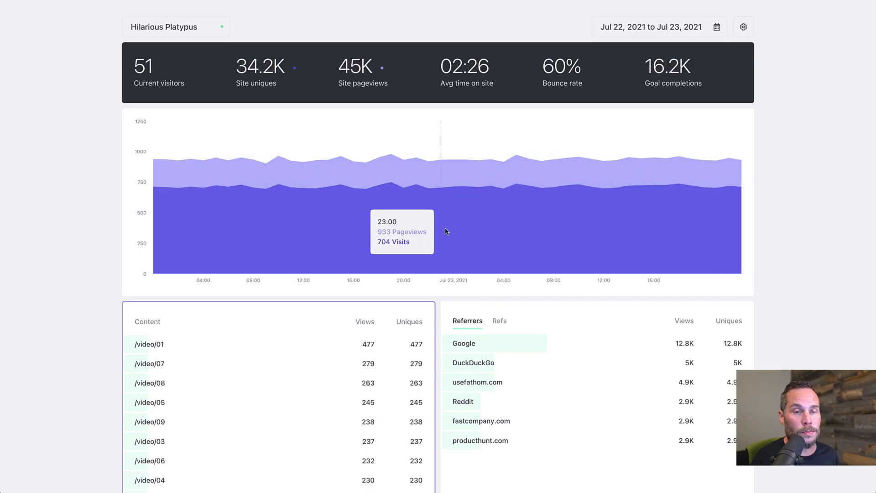
mouse_move(243, 231)
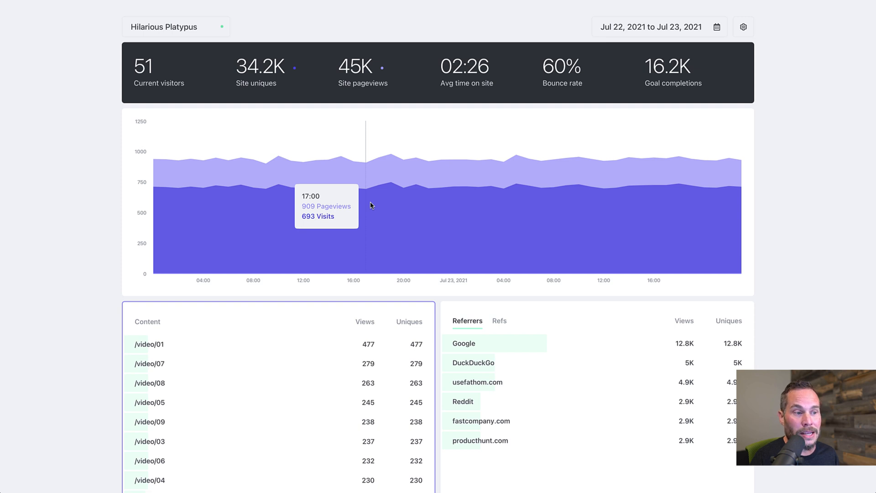
mouse_move(676, 162)
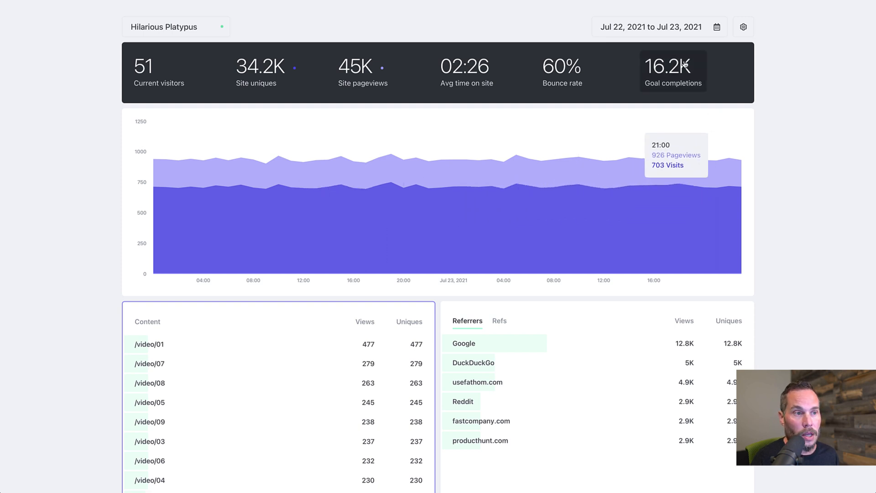
click(650, 26)
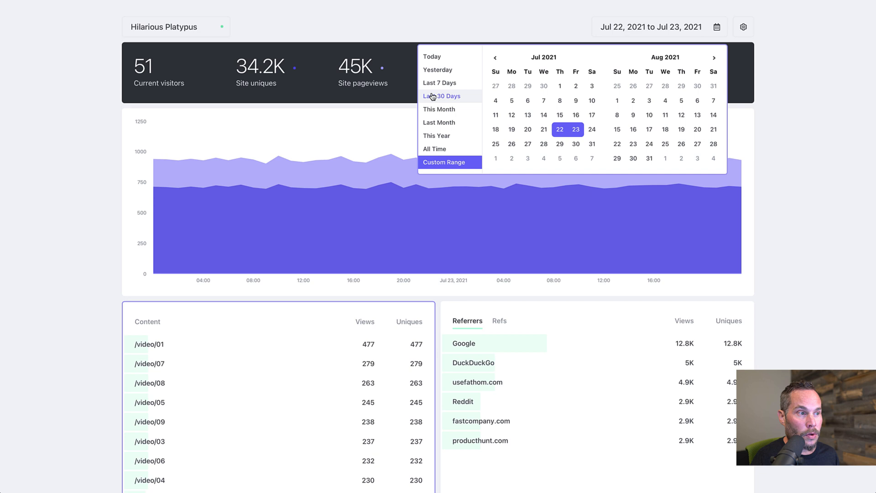
click(441, 97)
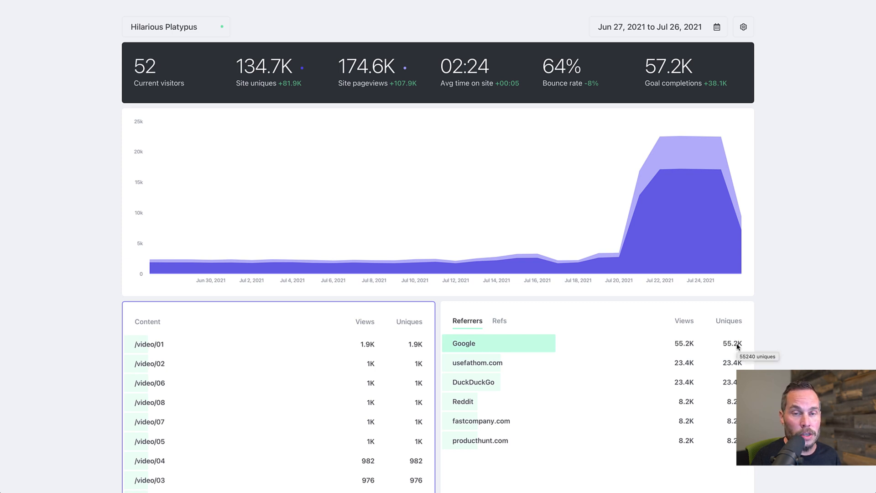
mouse_move(678, 343)
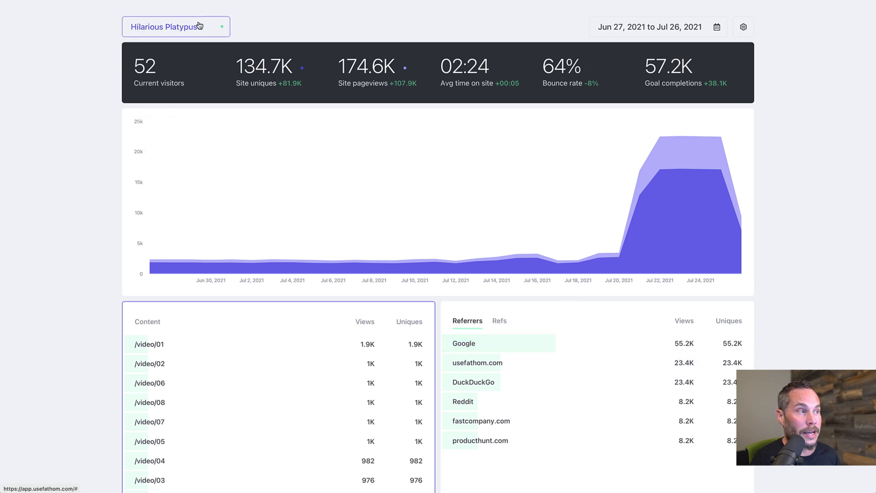
Switch from the site dropdown to the All Sites overview
click(175, 26)
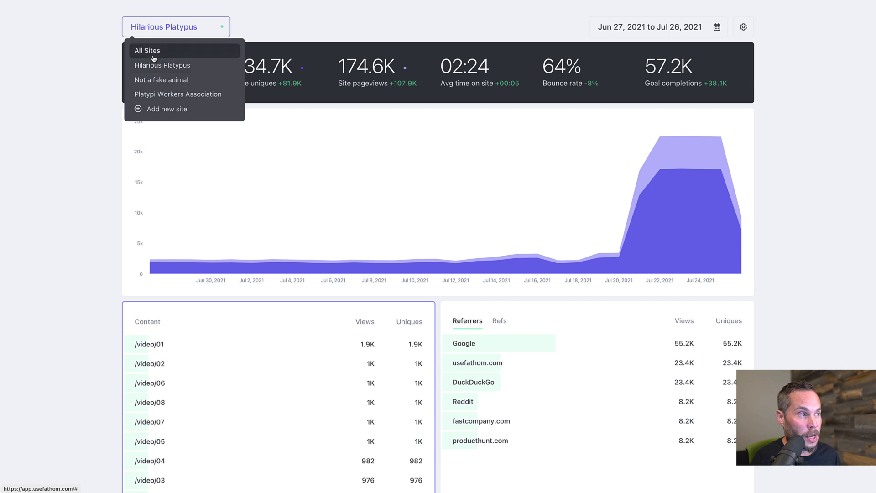
click(147, 50)
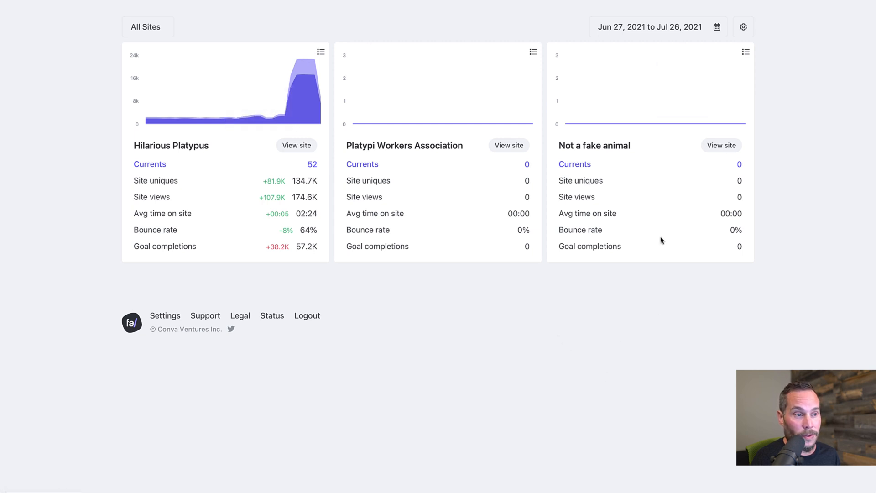
mouse_move(509, 236)
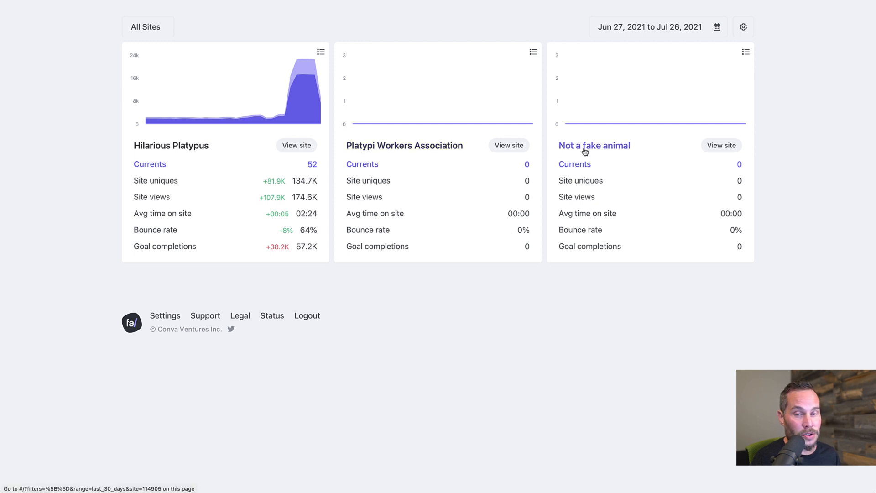
mouse_move(743, 180)
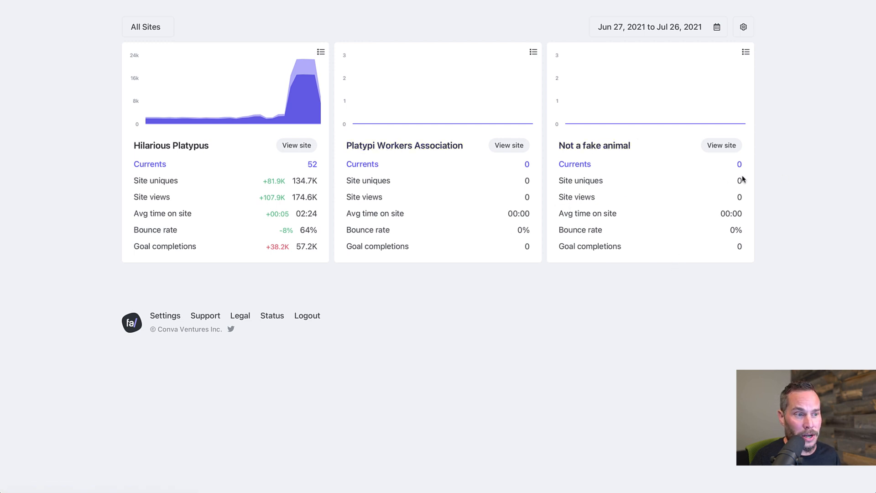
mouse_move(688, 236)
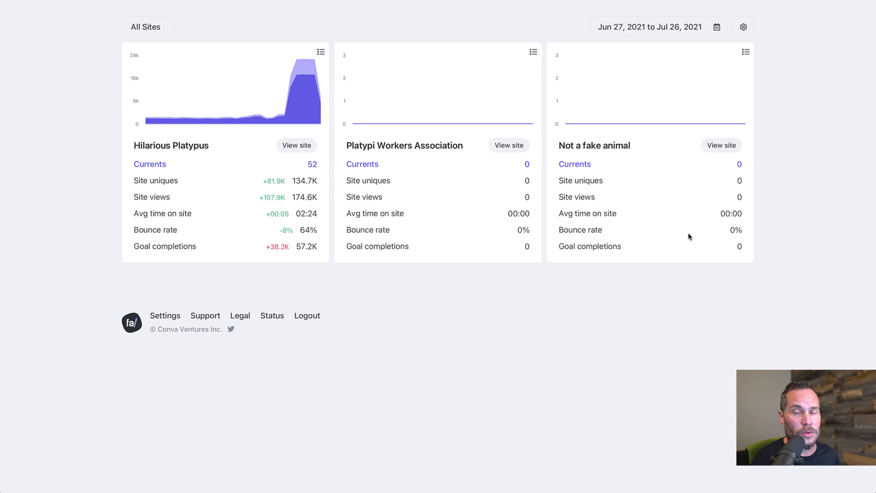
mouse_move(423, 127)
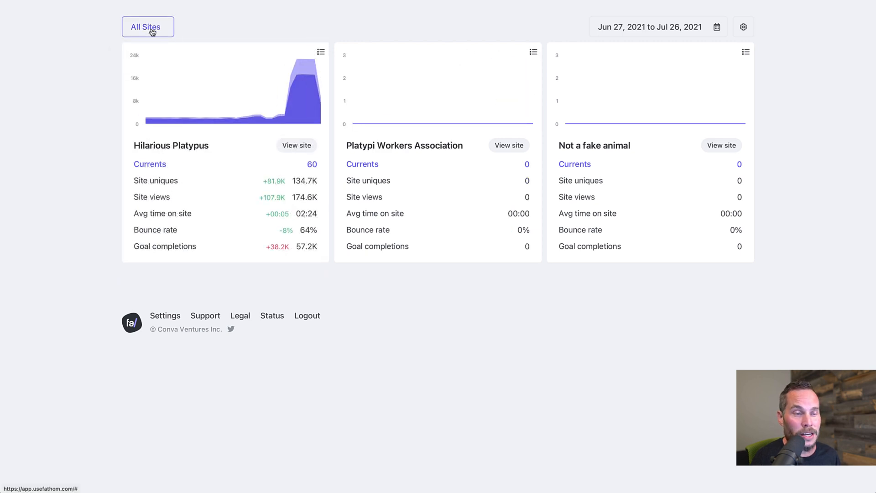
Select Hilarious Platypus from the All Sites dropdown
click(148, 27)
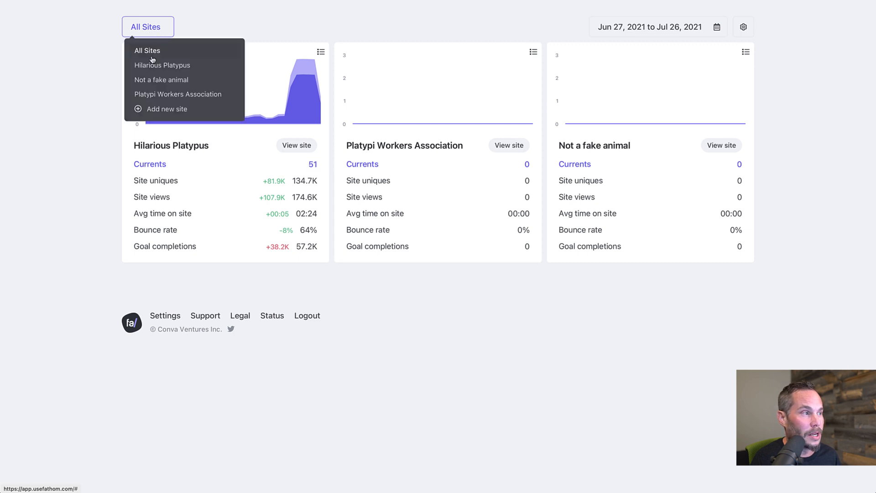
mouse_move(161, 65)
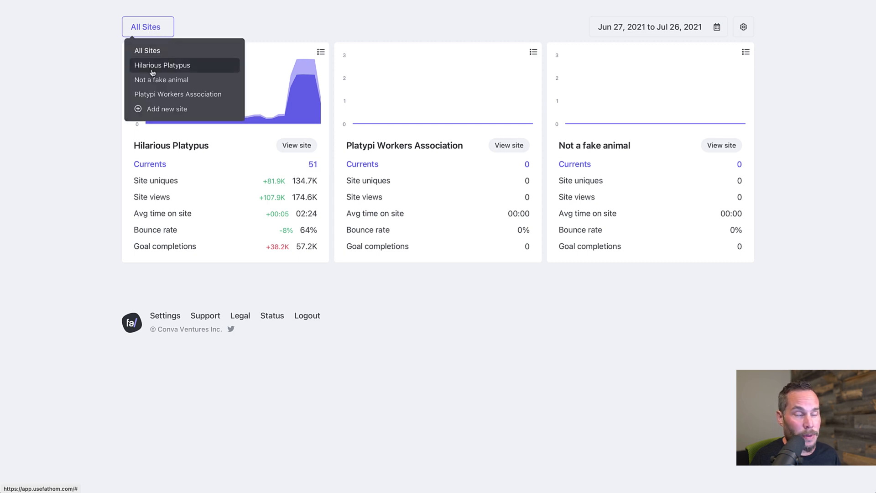
click(162, 65)
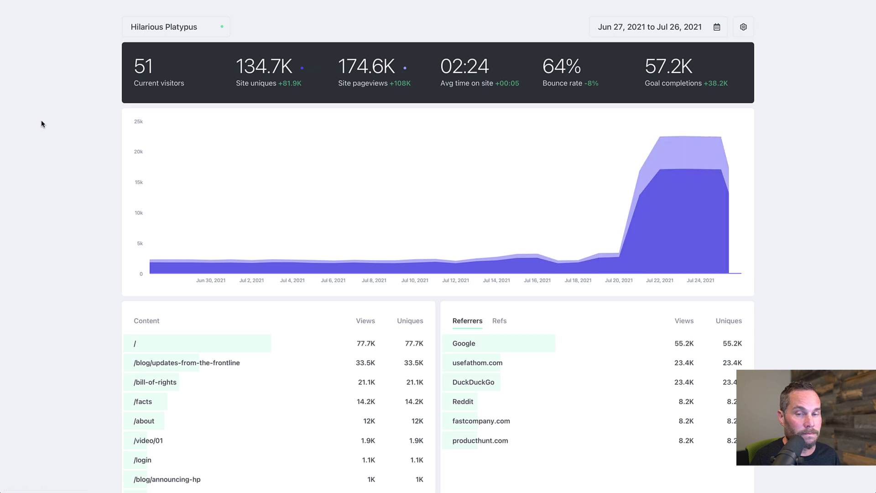